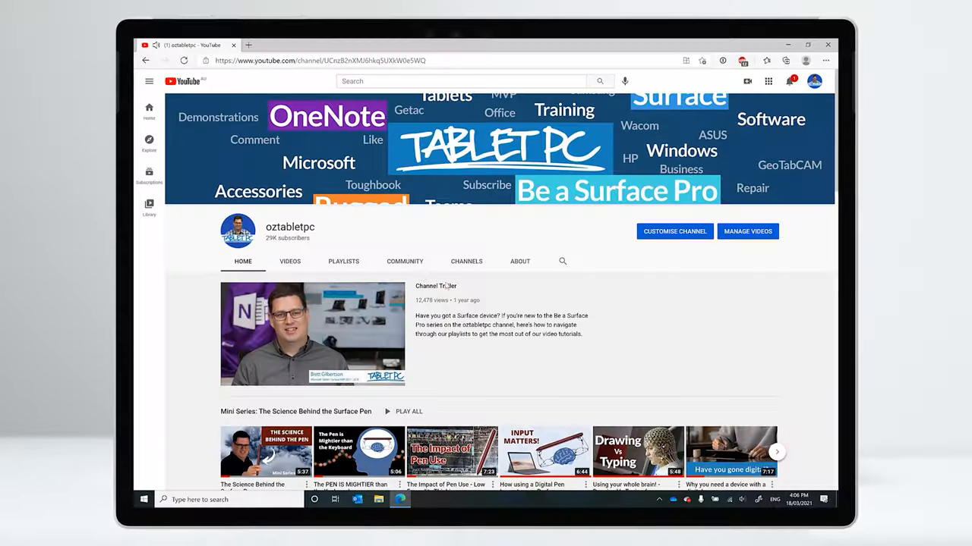
From the oztabletpc channel's playlists, open the 'Mini Series: The Science Behind the Surface Pen' playlist
click(343, 261)
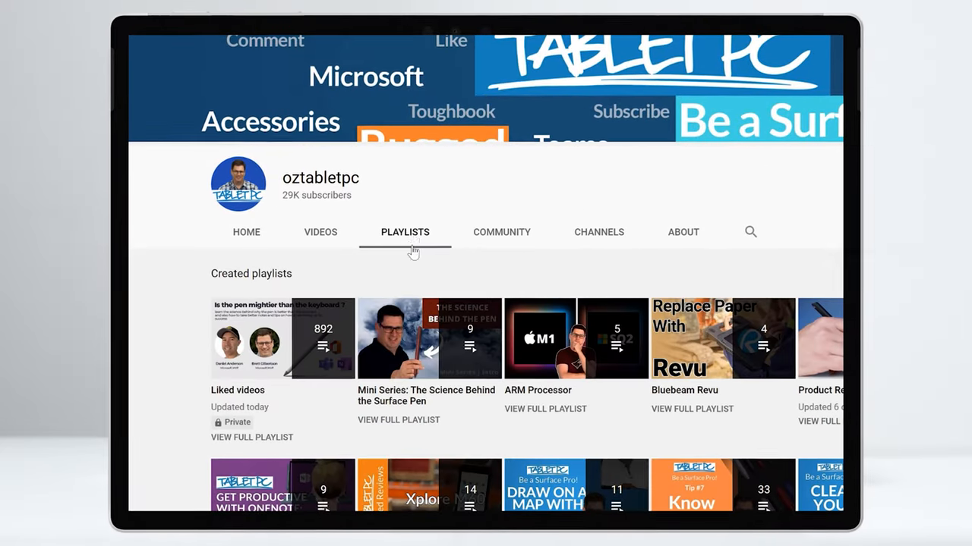
click(425, 338)
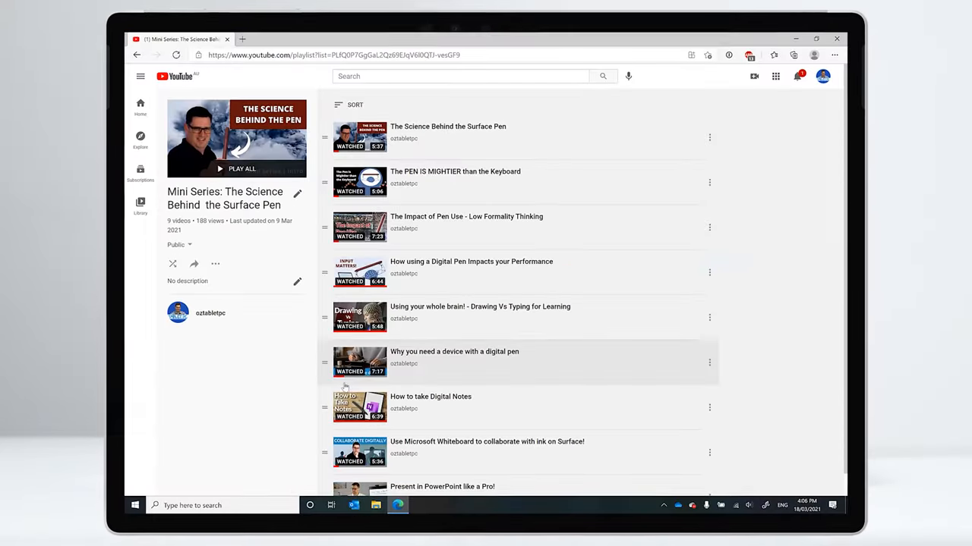